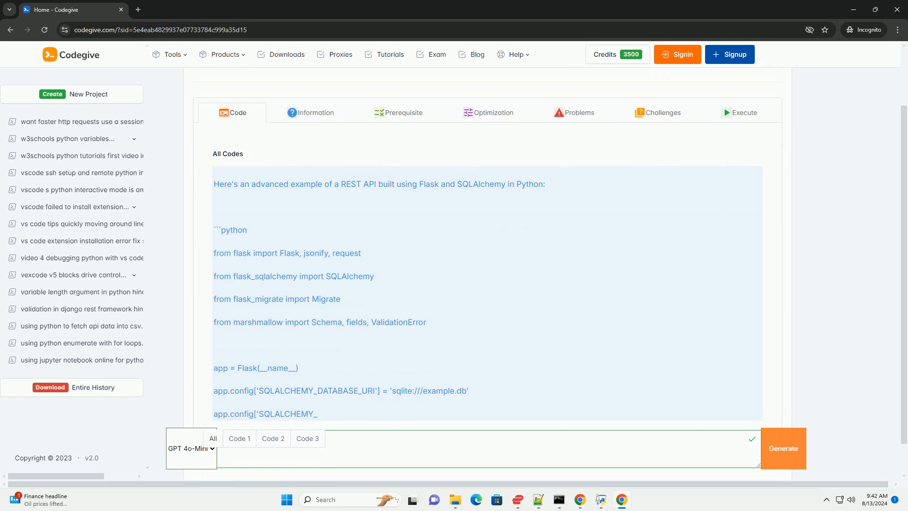
Enter 'want to build a rest api try this' and scroll from imports to UserSchema.
type("want to build a rest api try this")
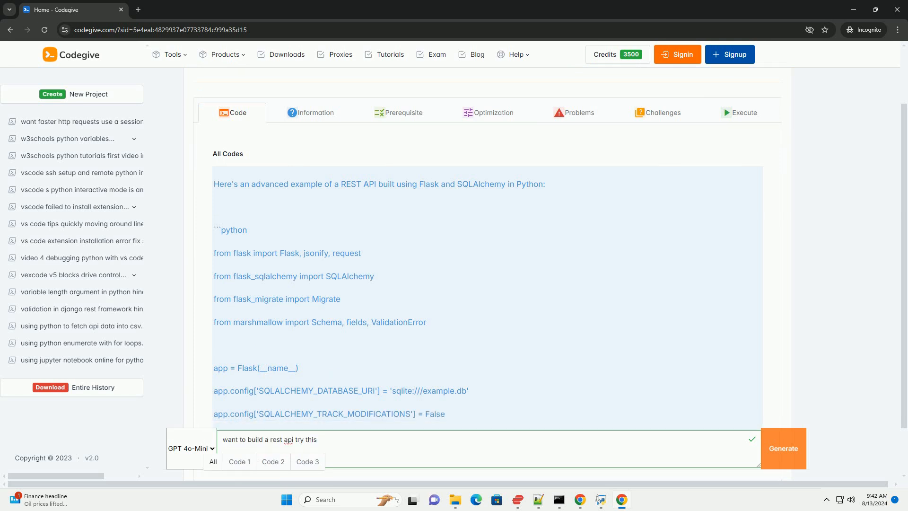
scroll("down", 3)
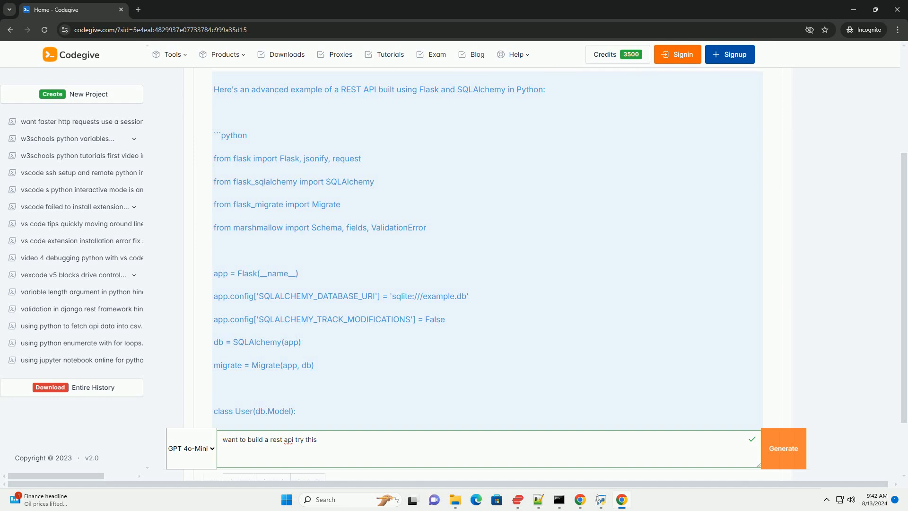
scroll("down", 3)
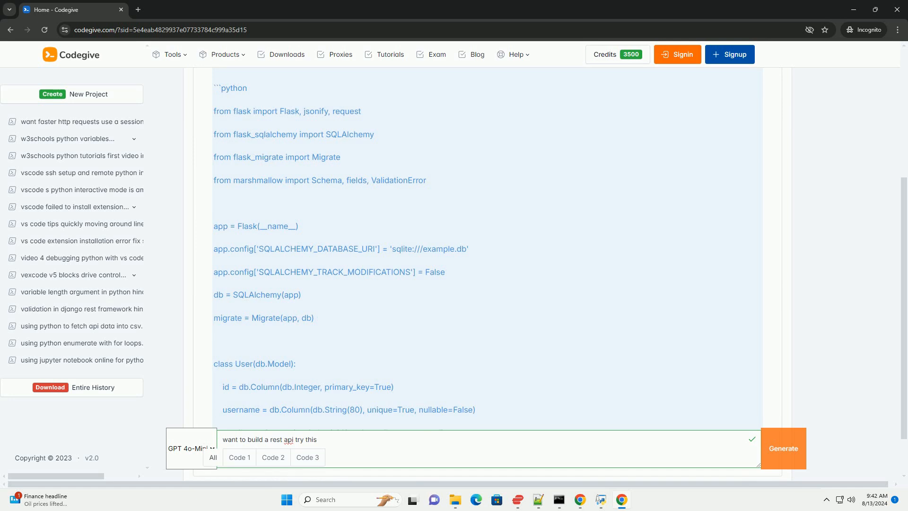
scroll("down", 3)
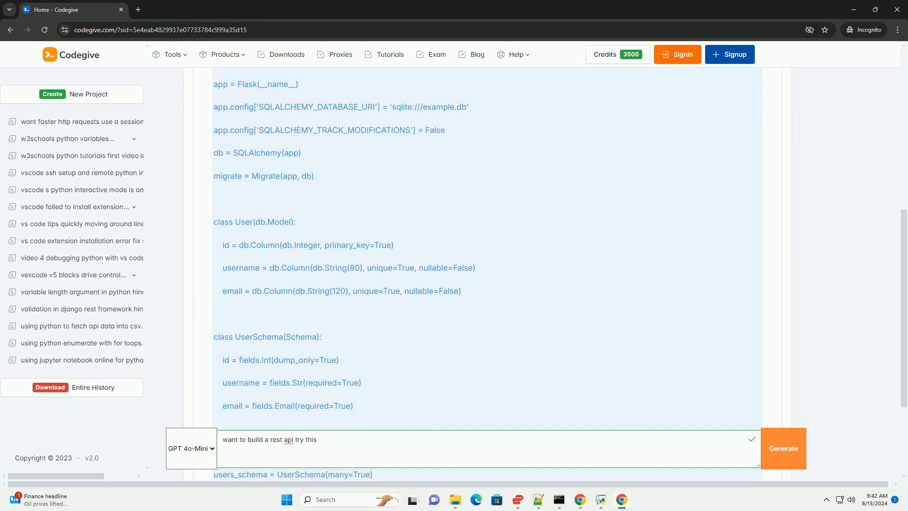
scroll("down", 3)
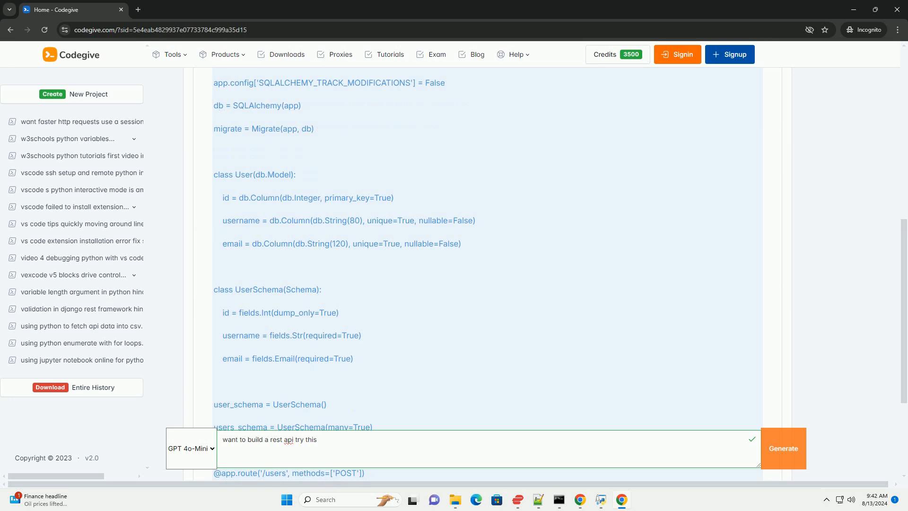
Scroll past the create_user, get_users and get_user routes to the PUT update_user route.
scroll("down", 3)
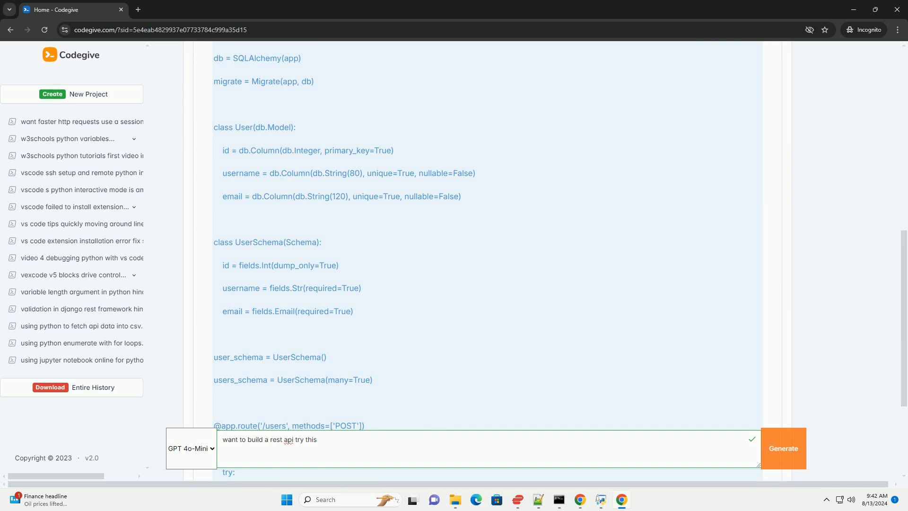
scroll("down", 3)
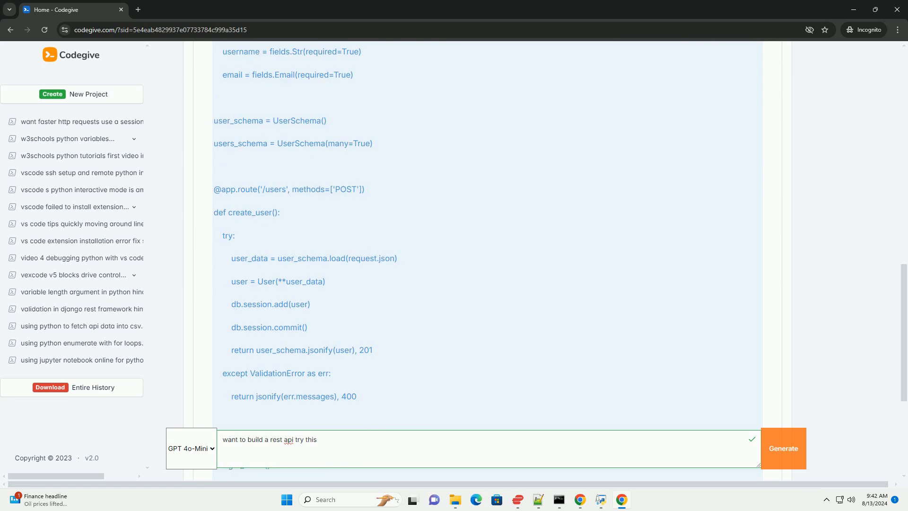
scroll("down", 3)
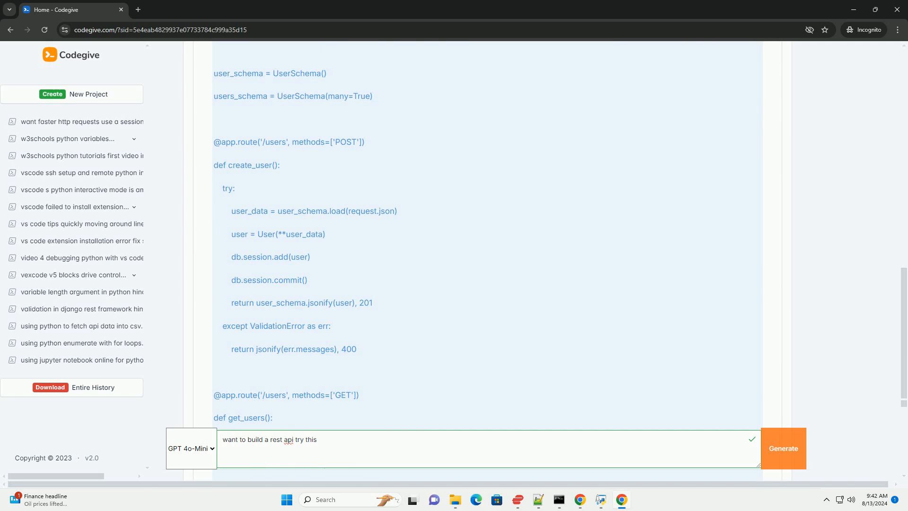
scroll("down", 3)
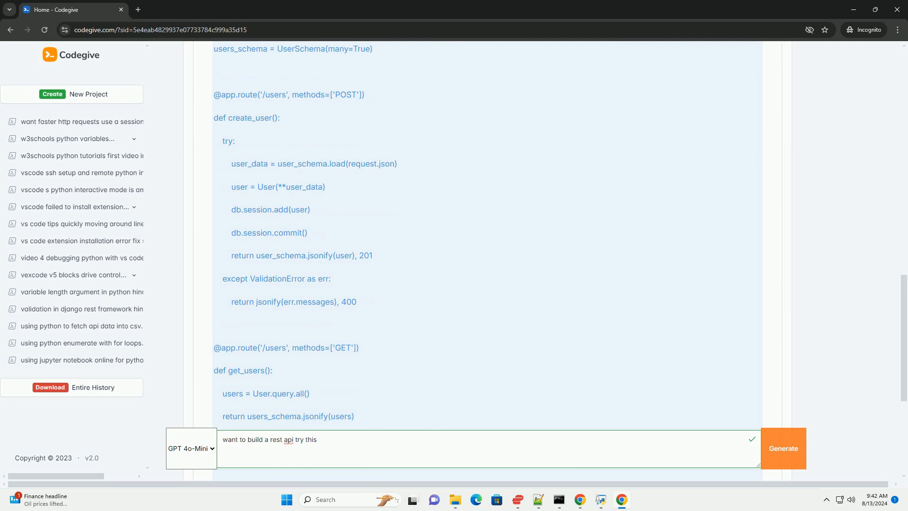
scroll("down", 3)
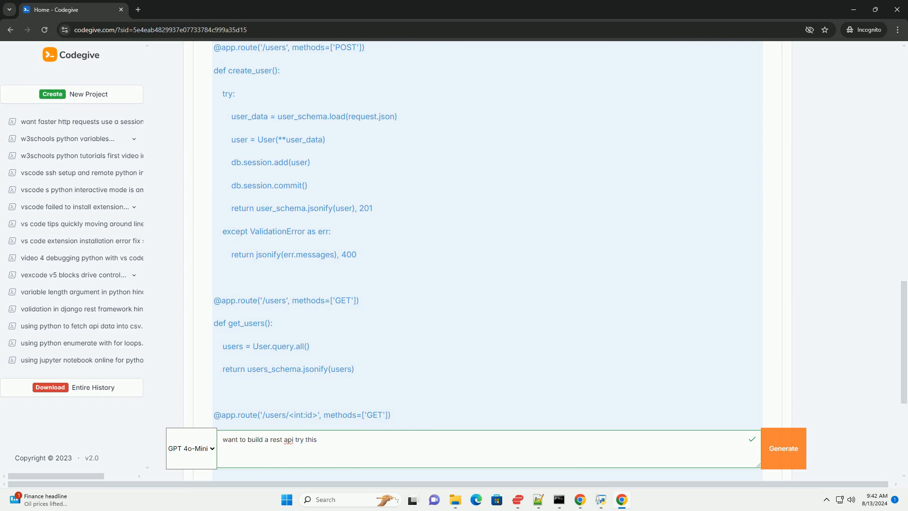
scroll("down", 3)
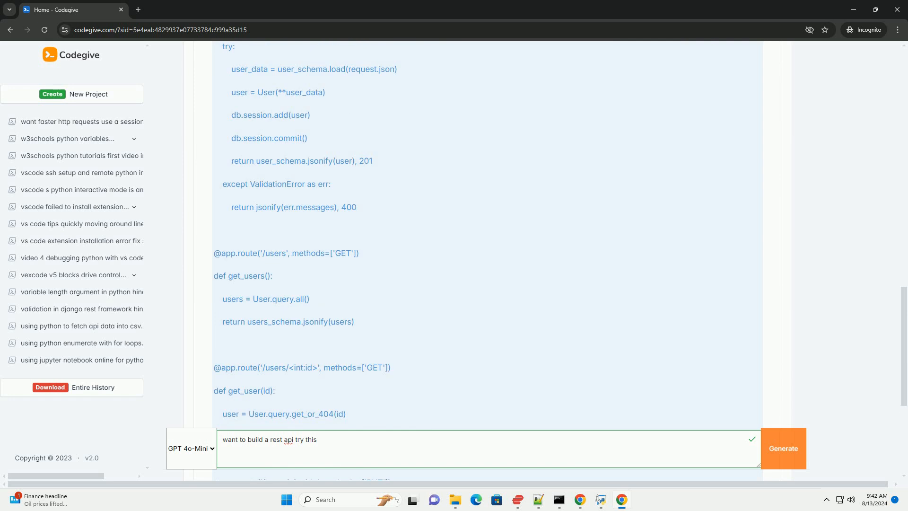
scroll("down", 3)
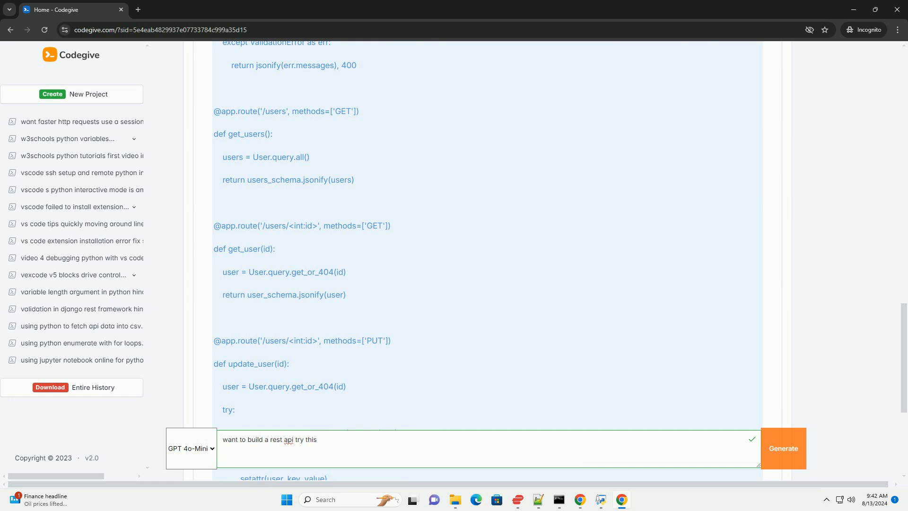
scroll("down", 3)
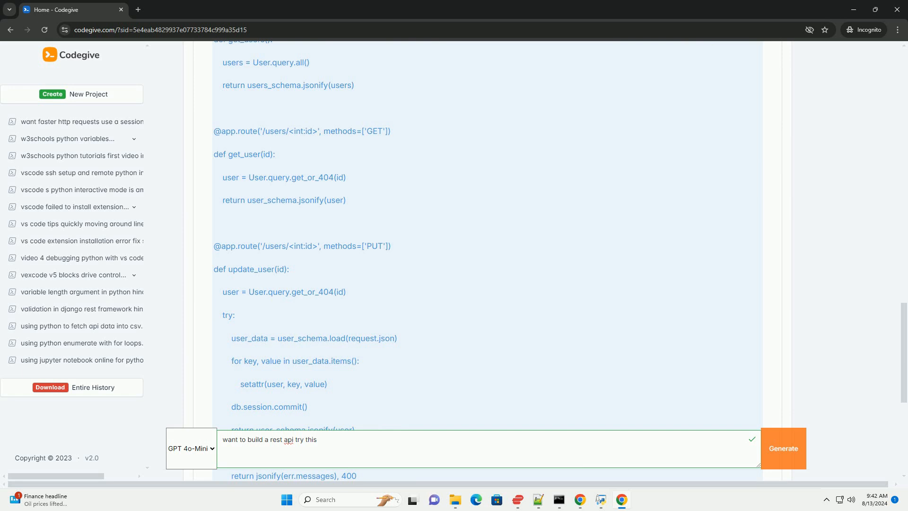
Scroll past update_user, delete_user and the __main__ block to the pip install command.
scroll("down", 3)
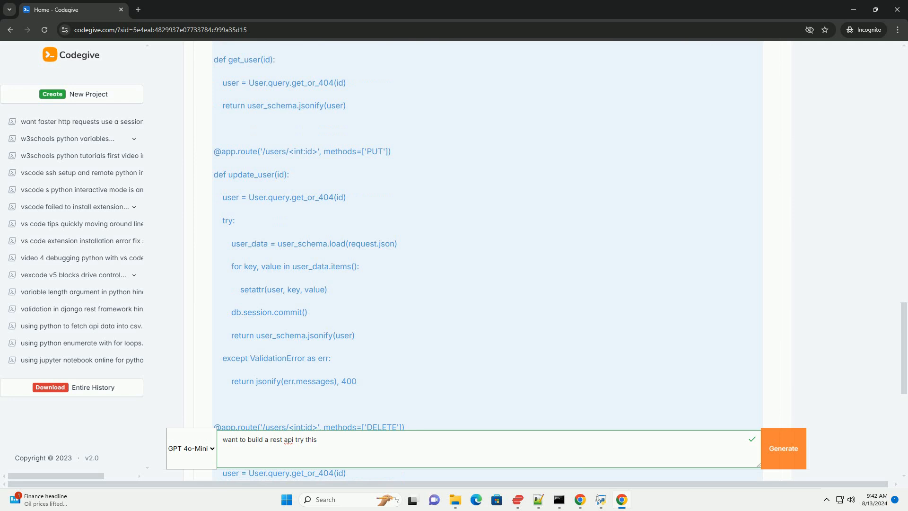
scroll("down", 3)
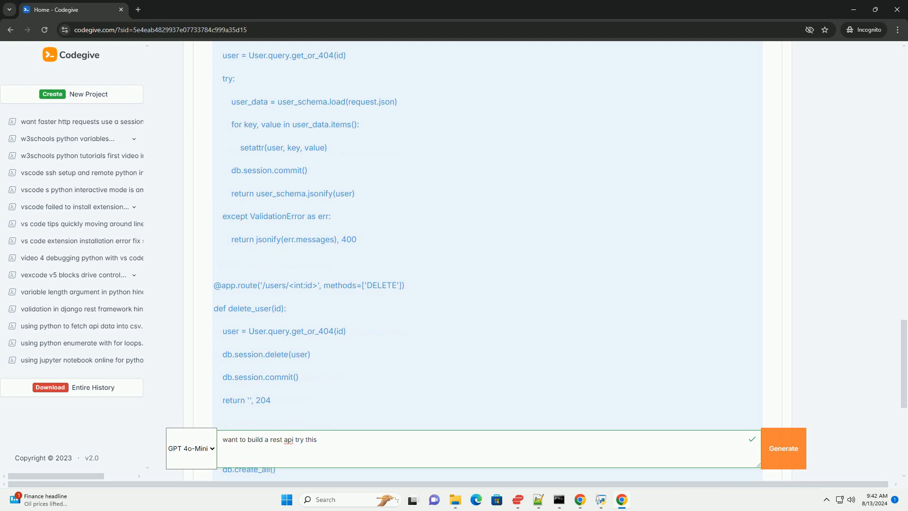
scroll("down", 3)
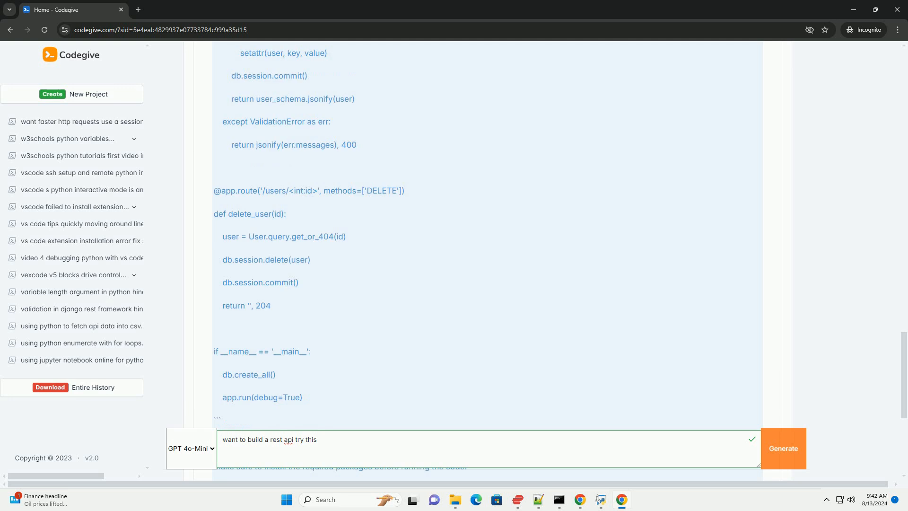
scroll("down", 3)
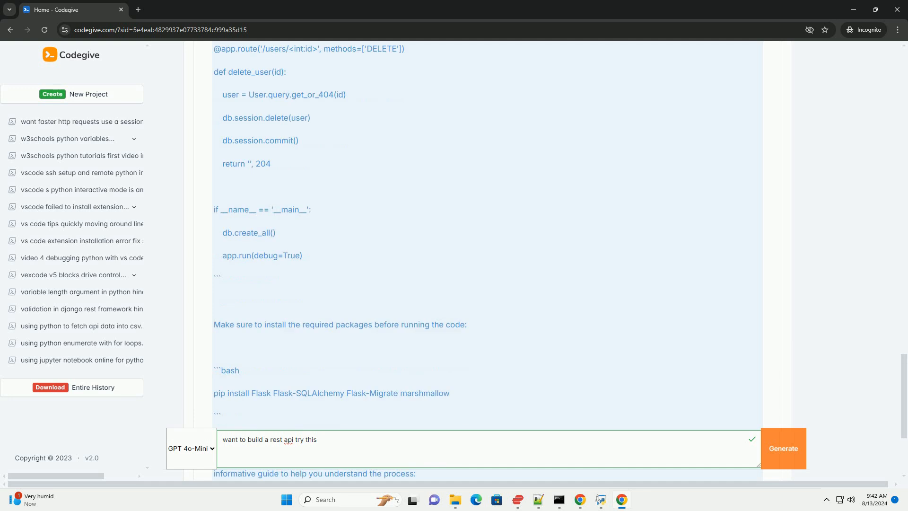
Scroll into the 'Building a REST API' guide through Define Resources, Design Endpoints and Data Format.
scroll("down", 3)
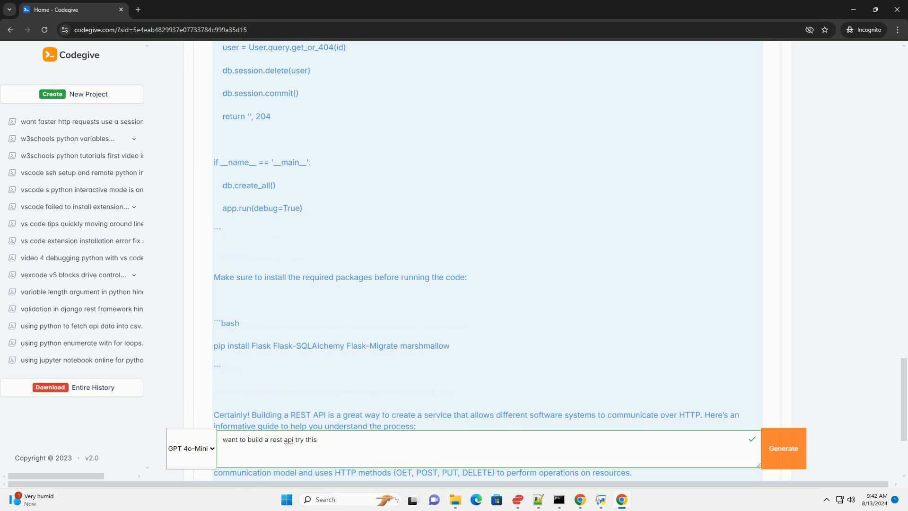
scroll("down", 3)
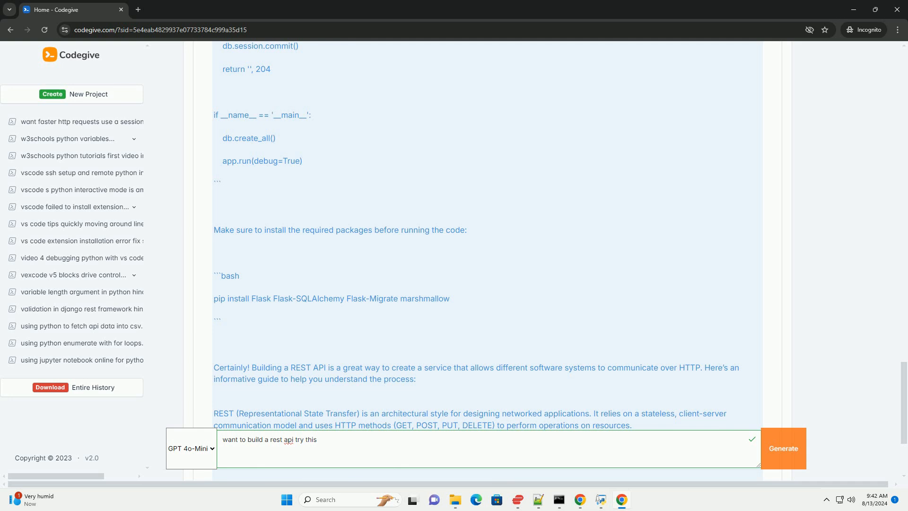
scroll("down", 3)
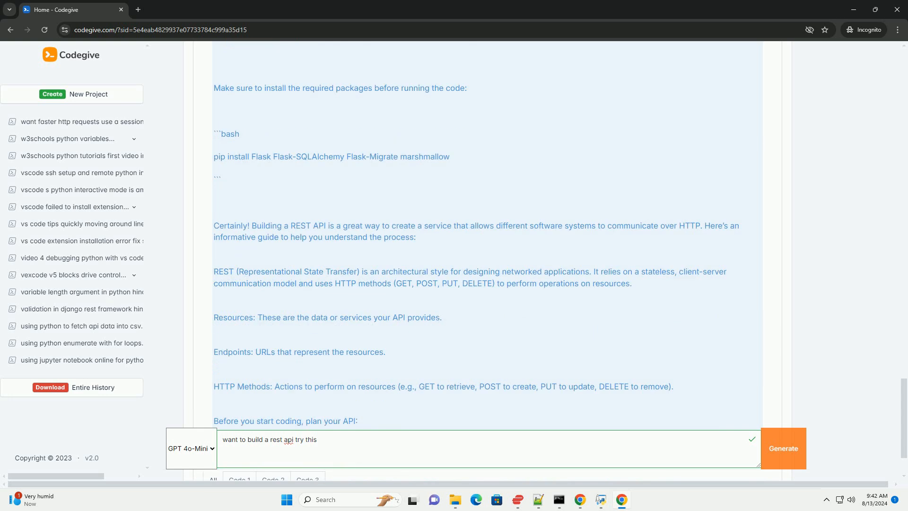
left_click(783, 448)
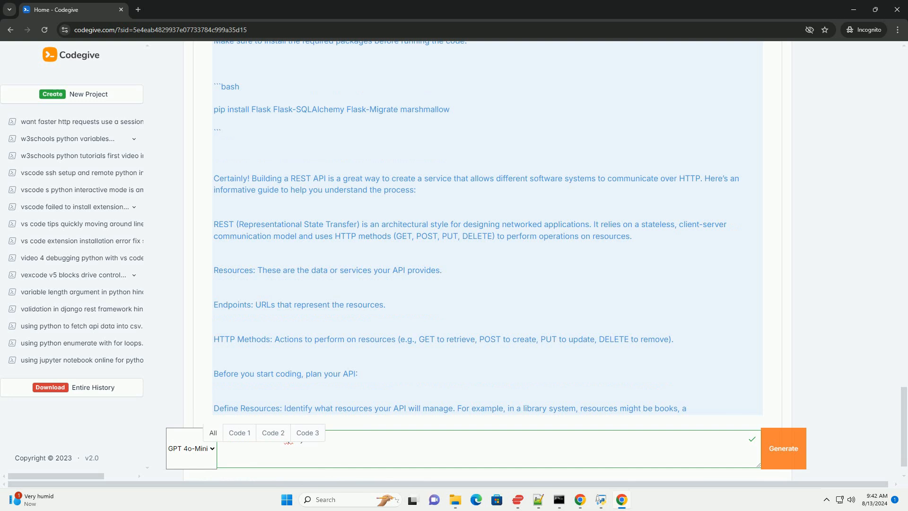
type("want to build a rest api try this")
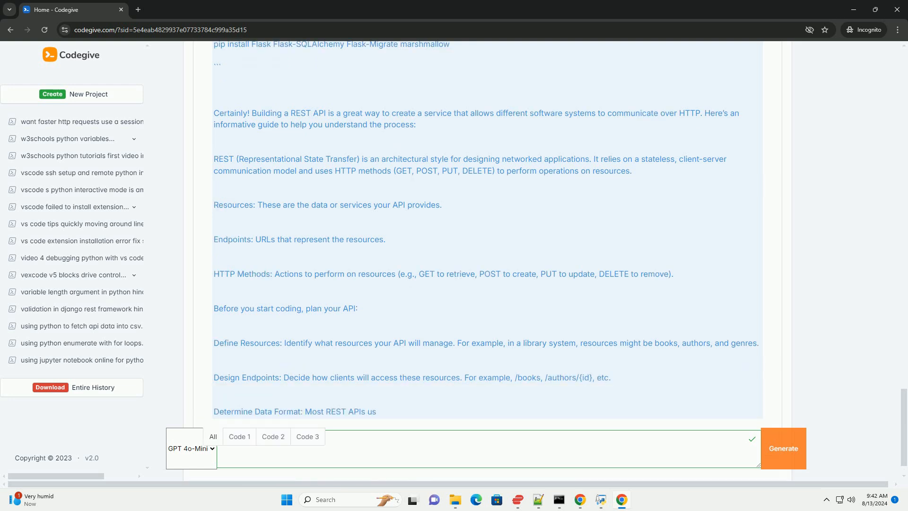
type("want to build a rest api try this")
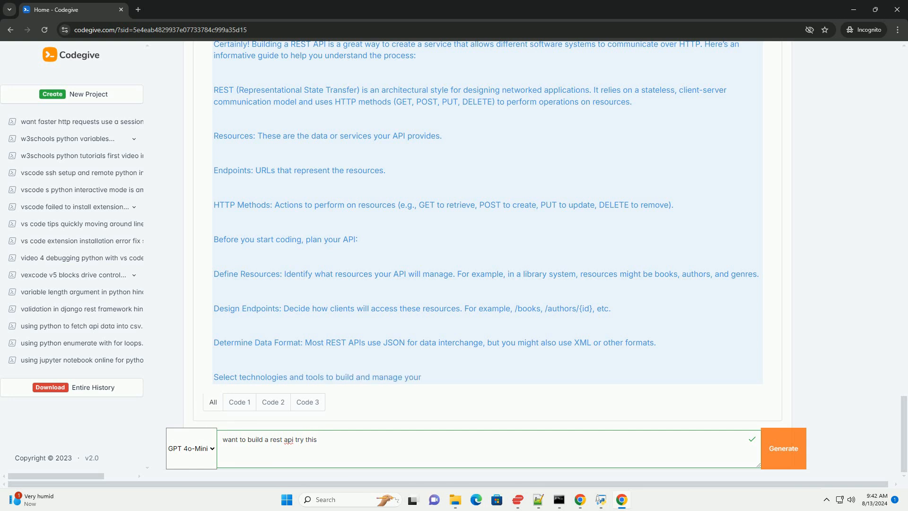
Scroll past languages, frameworks, databases and documentation tools to Set Up Version Control.
scroll("down", 3)
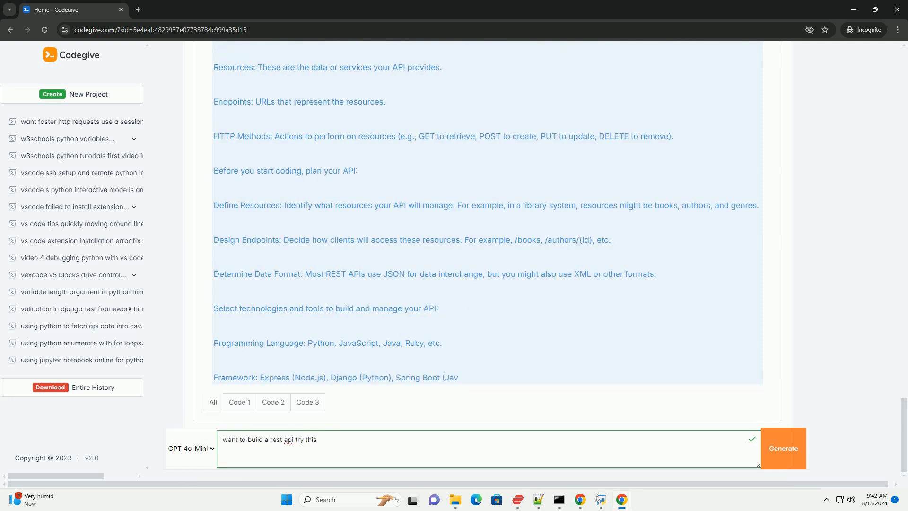
scroll("down", 3)
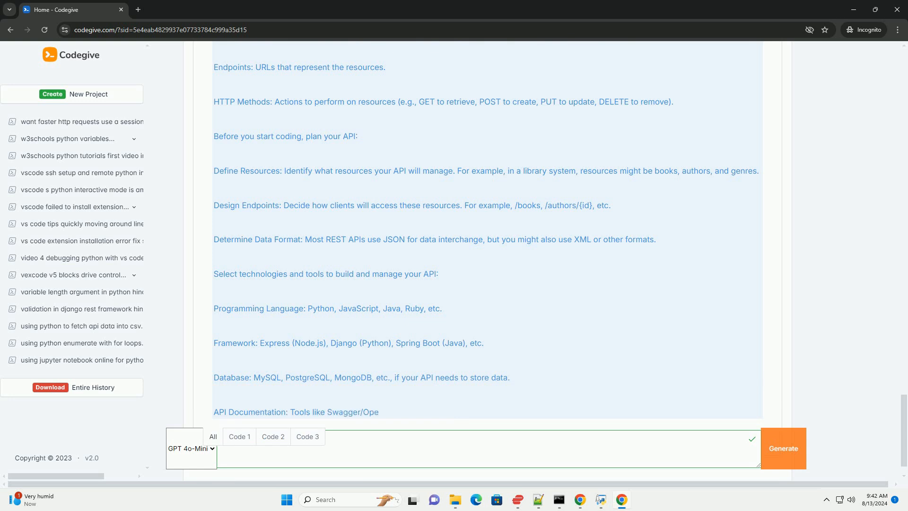
type("want to build a rest api try this")
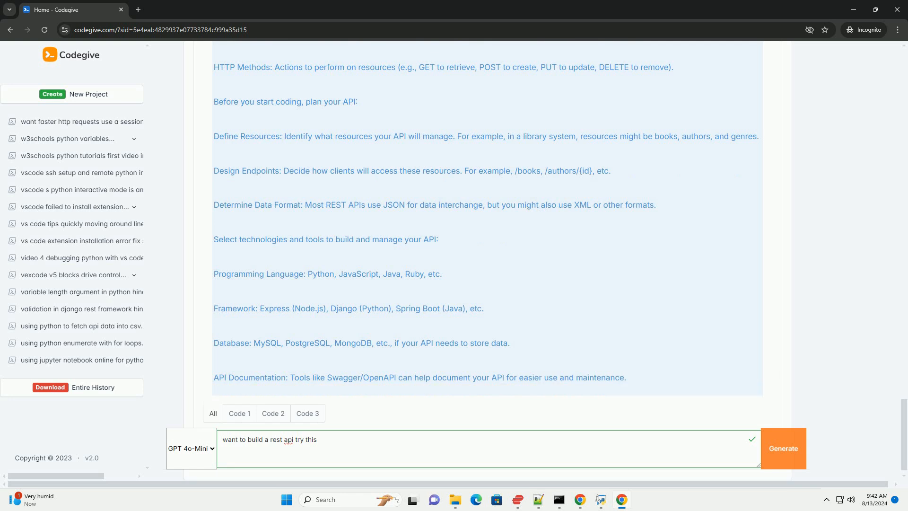
scroll("down", 3)
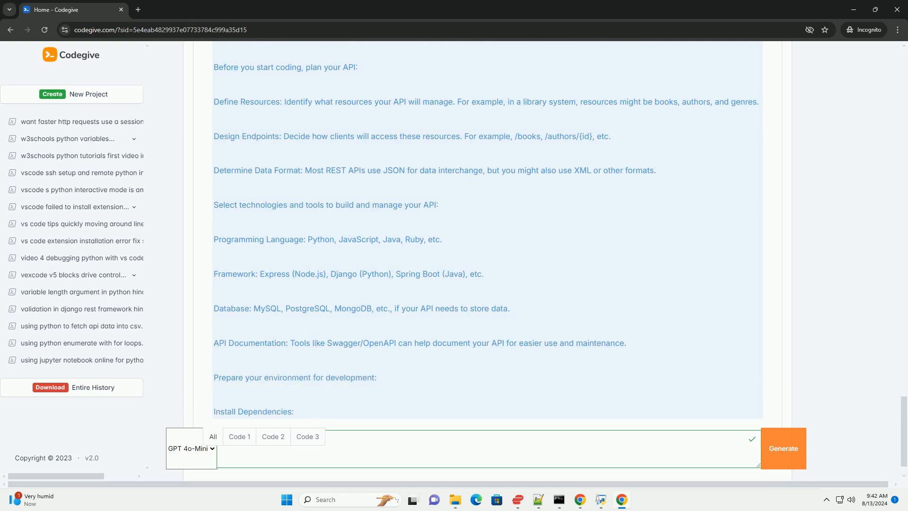
type("want to build a rest api try this")
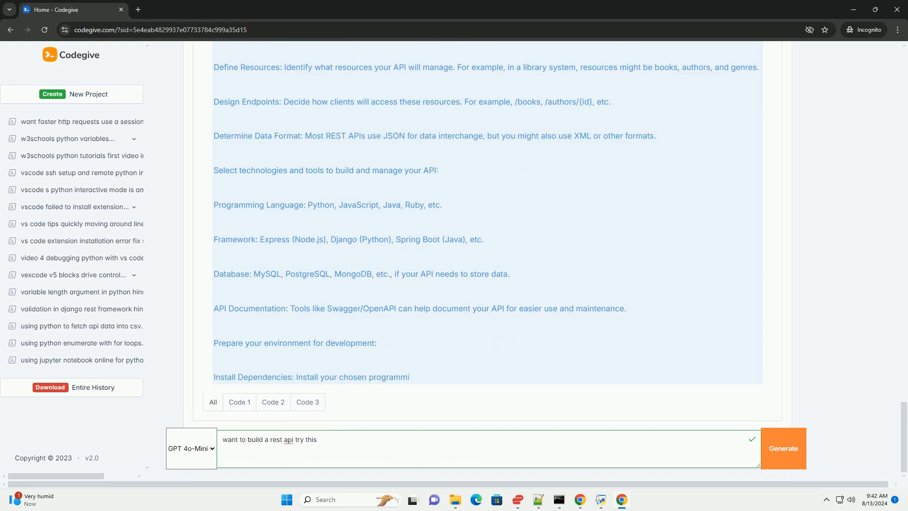
left_click(783, 448)
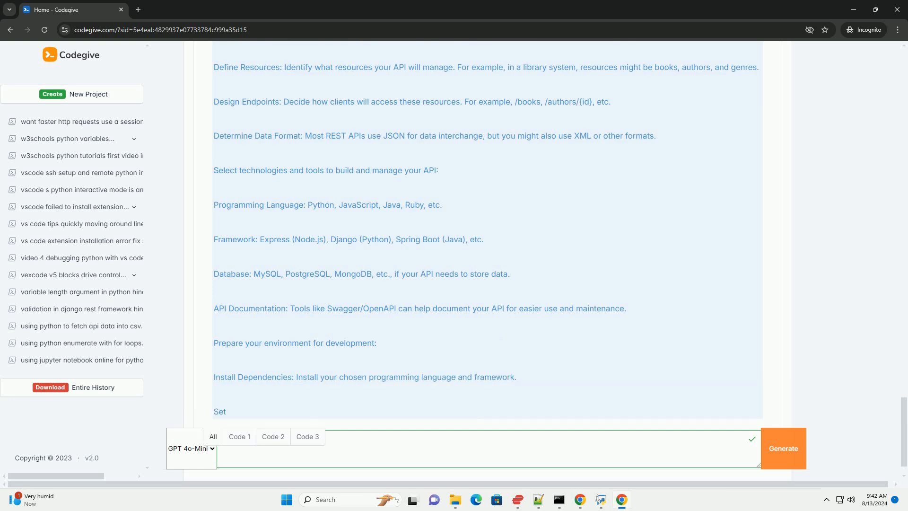
type("want to build a rest api try this")
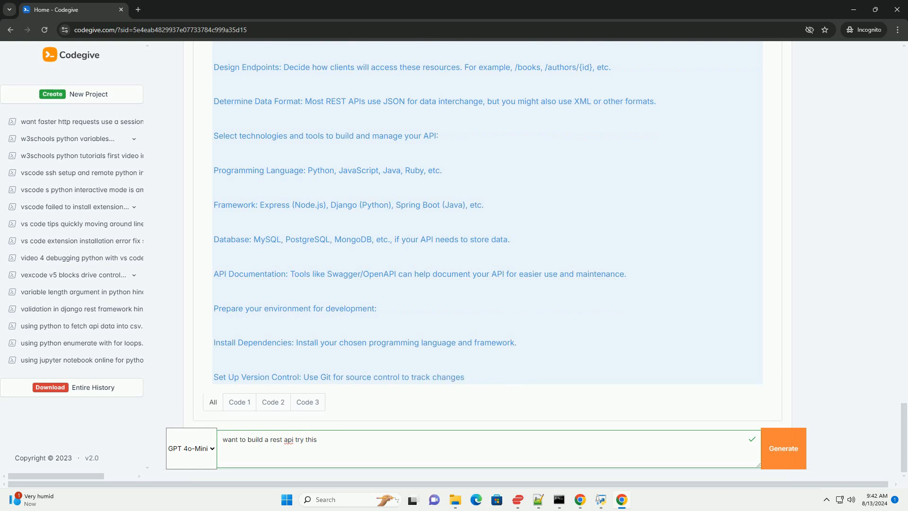
left_click(782, 448)
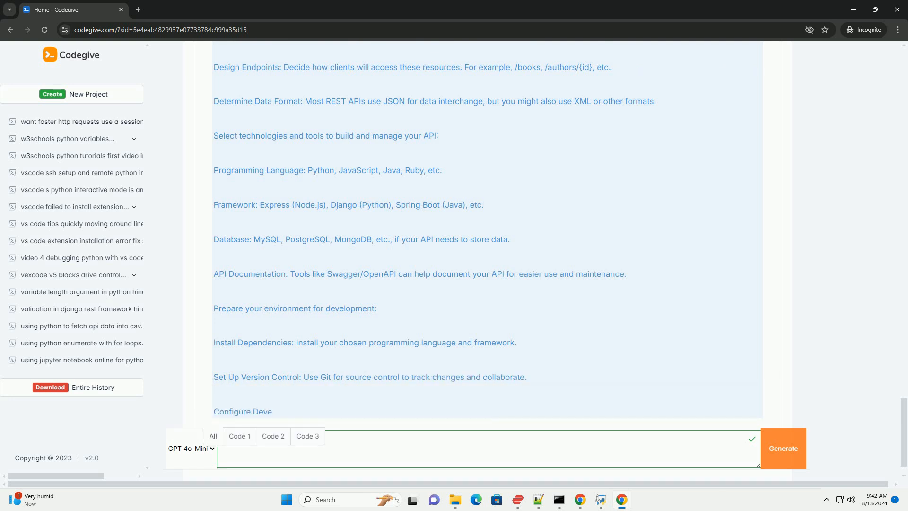